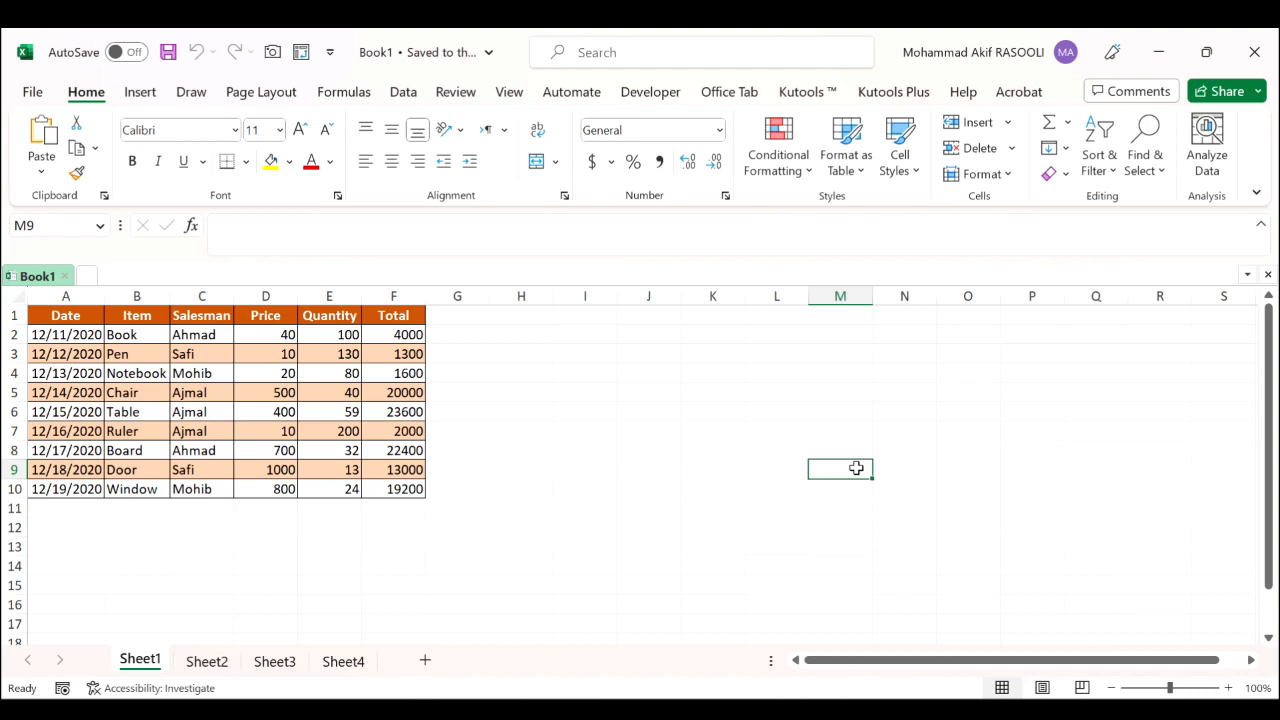
Step: Open the Visual Basic for Applications editor with Alt+F11
key("Alt+F11")
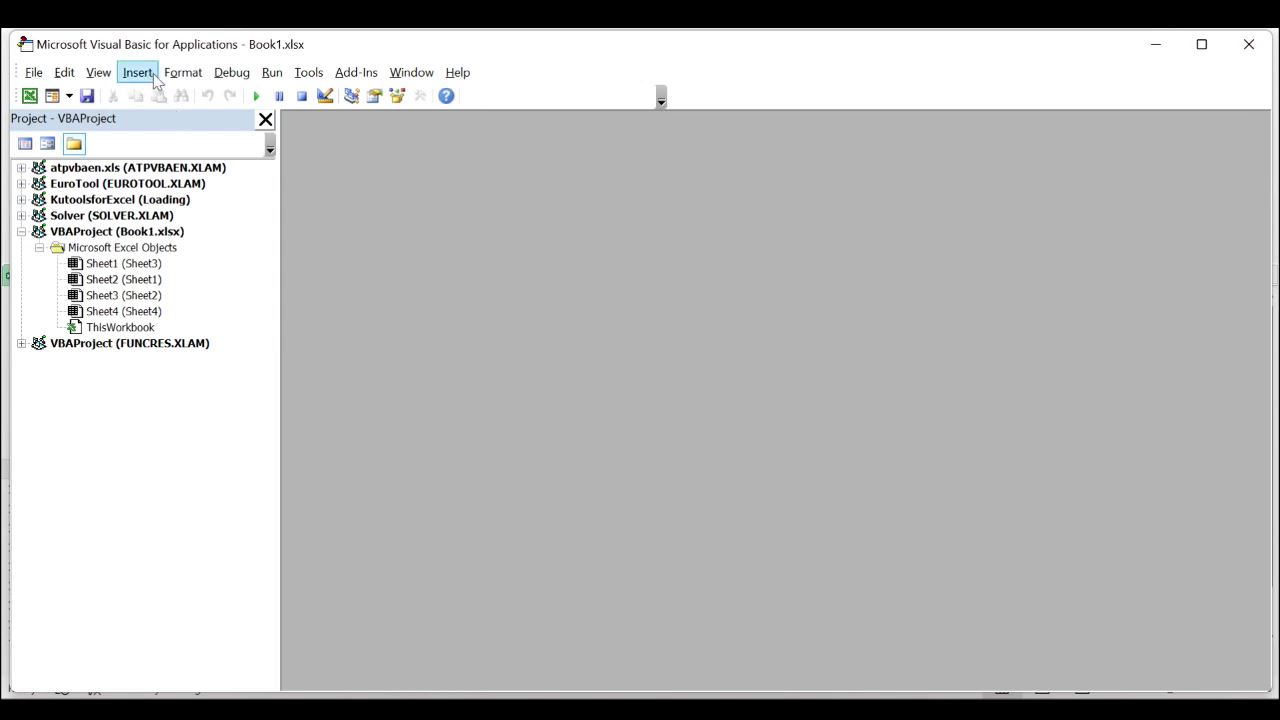
Step: Insert a new code module into the workbook project
left_click(137, 71)
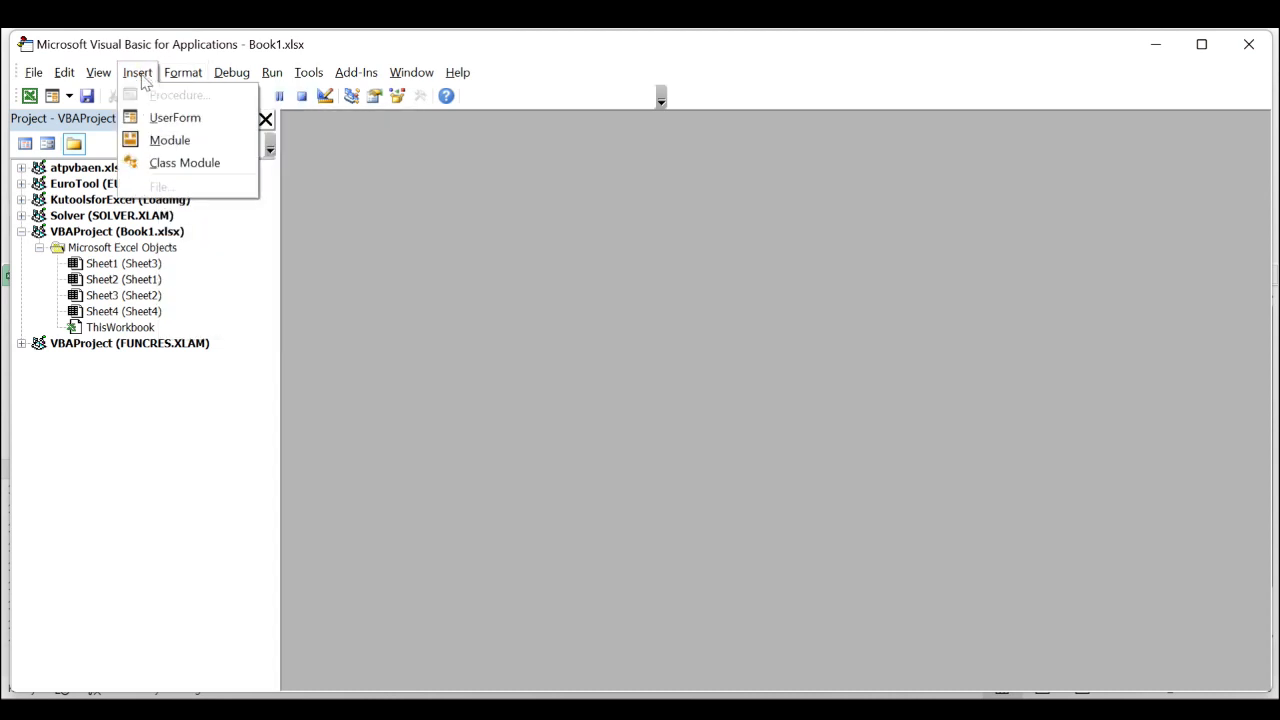
left_click(170, 140)
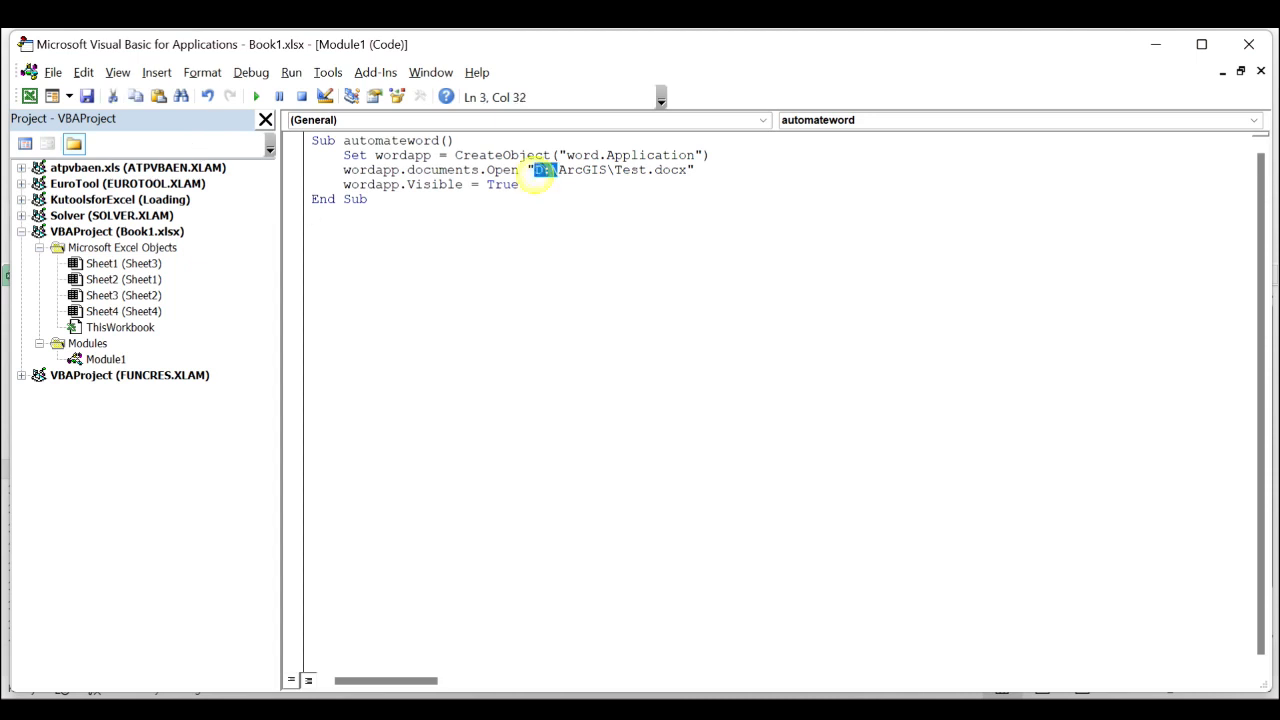
left_click_drag(536, 169, 678, 169)
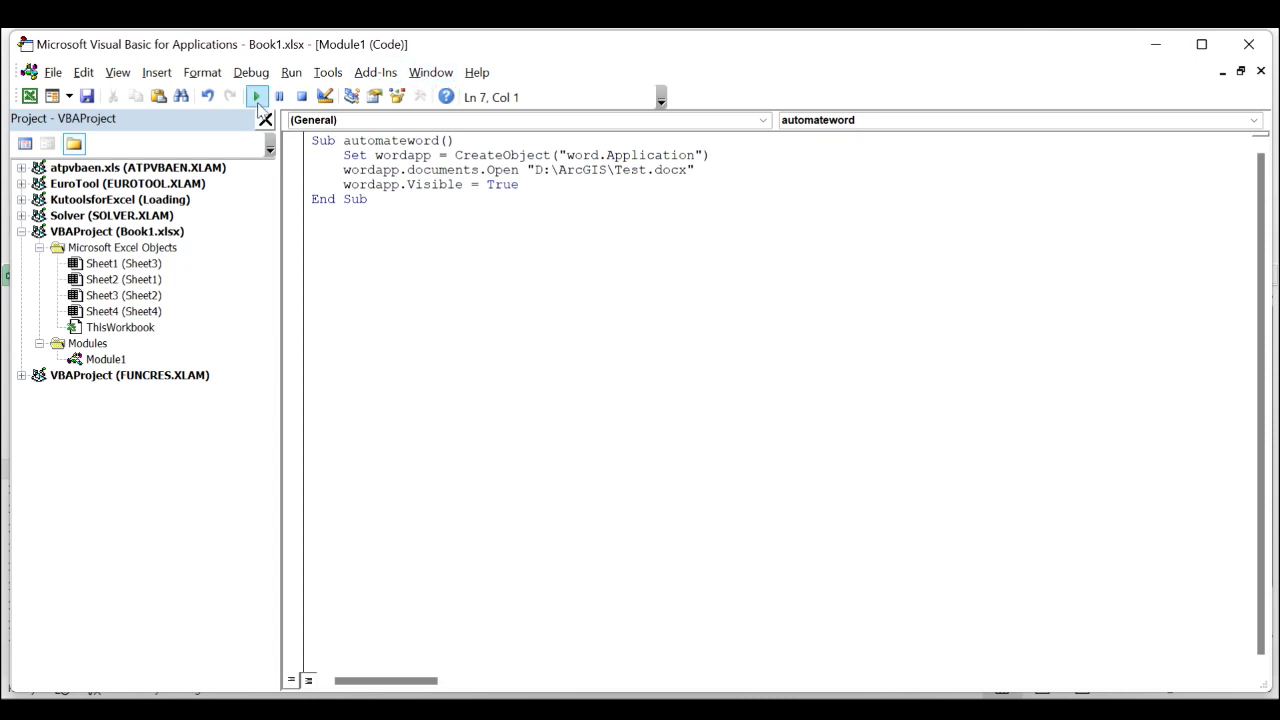
Step: Run the automateword macro and click into the Test.docx document opened in Word
left_click(261, 97)
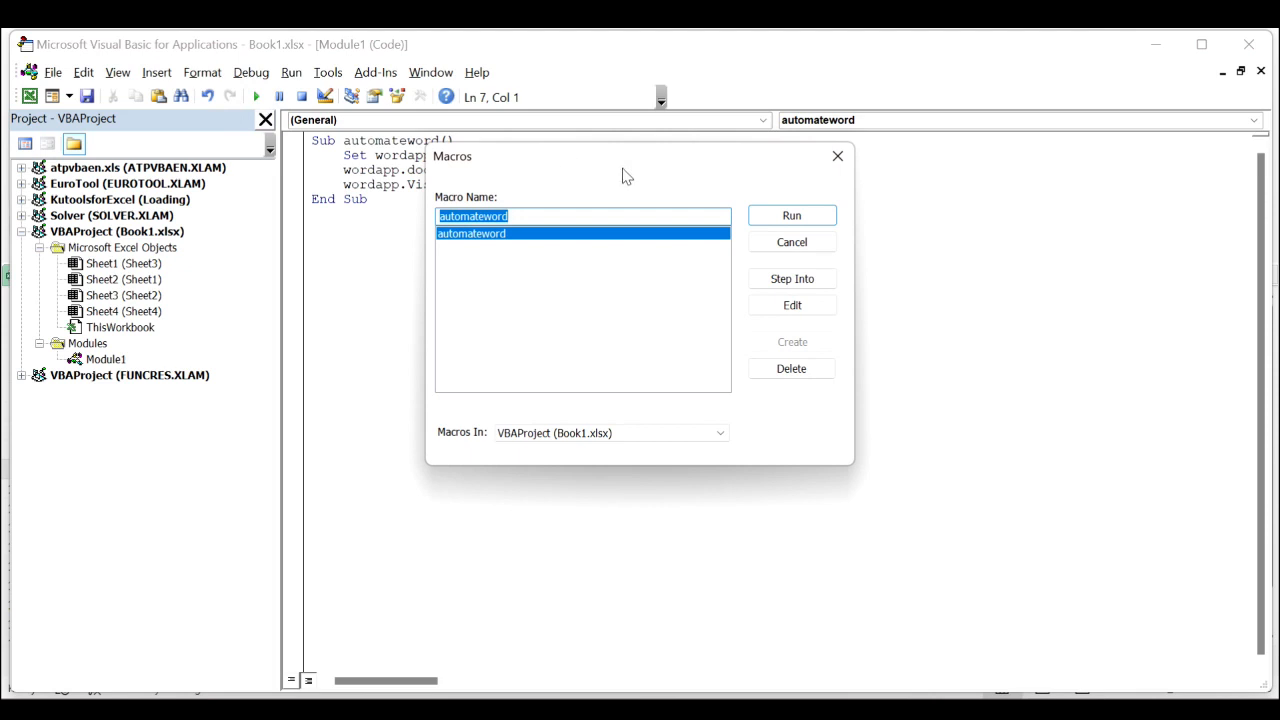
left_click(791, 215)
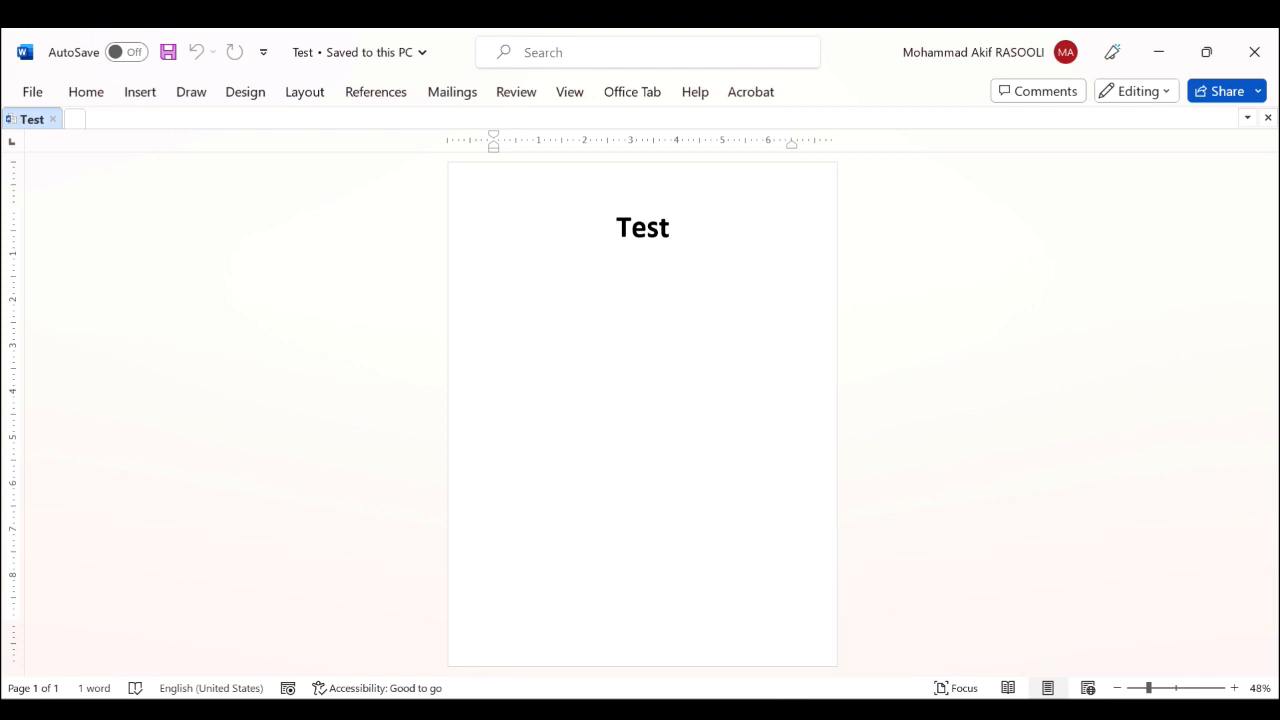
left_click(616, 228)
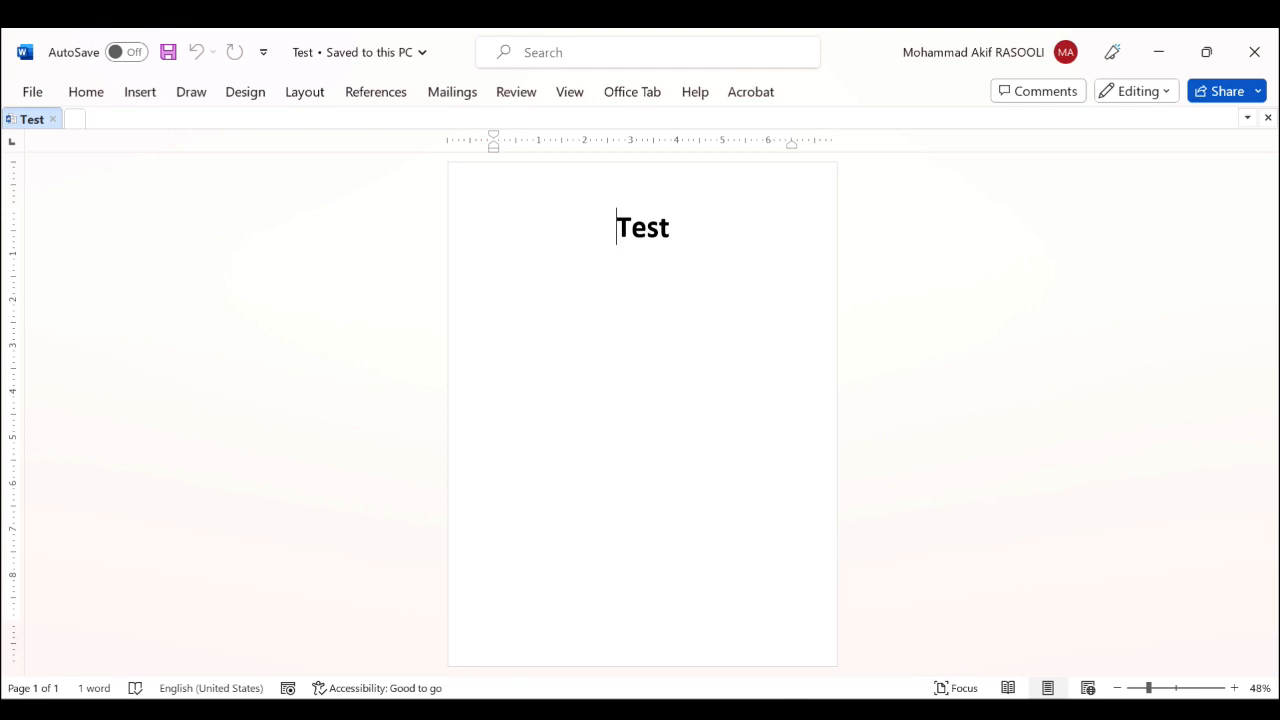